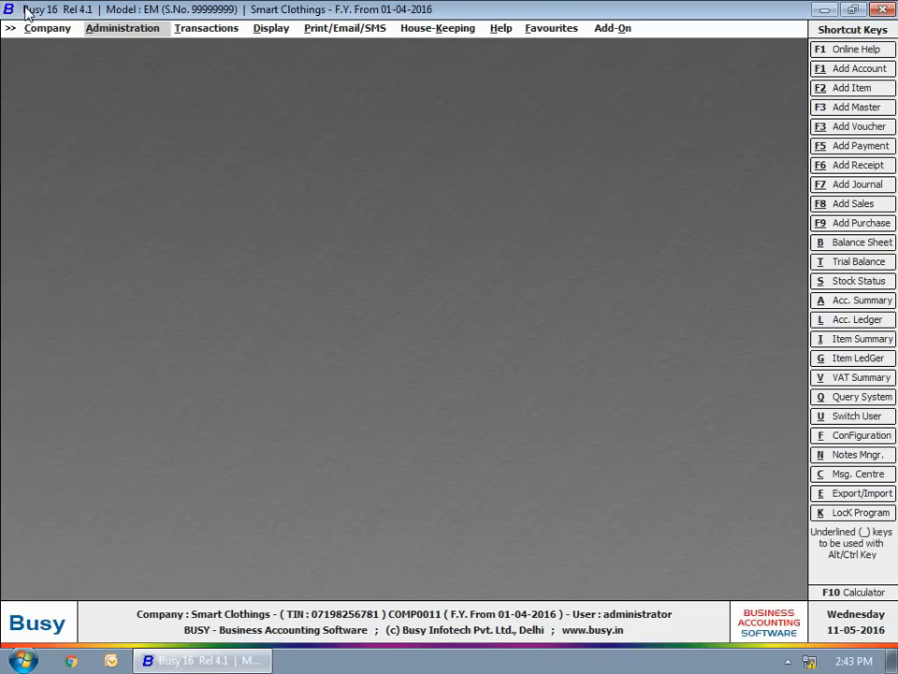
- Reach the Enterprise Features settings under Administration > Configuration, where voucher/master approval is enabled
left_click(124, 28)
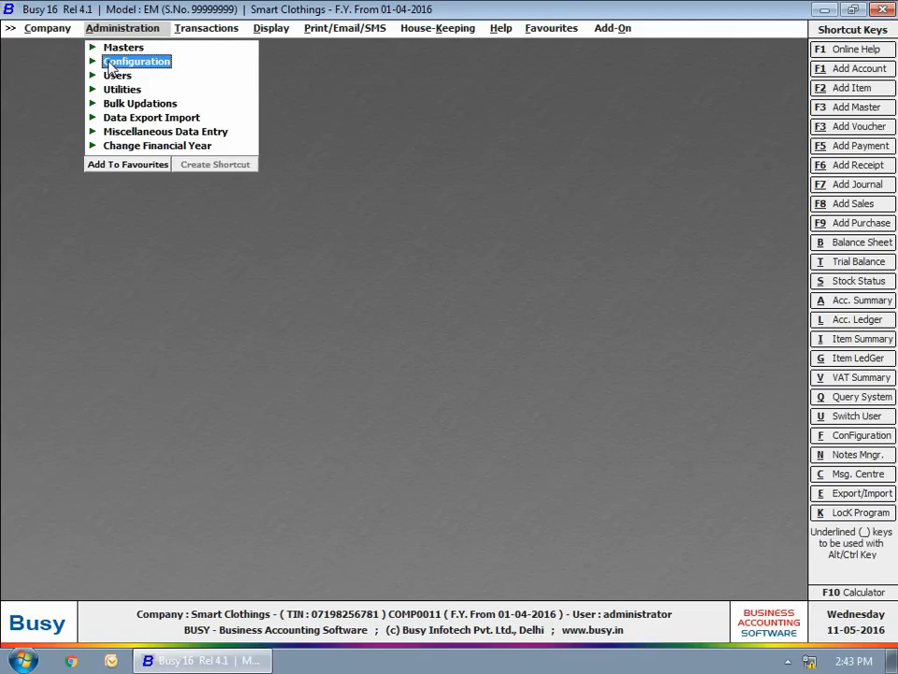
left_click(136, 60)
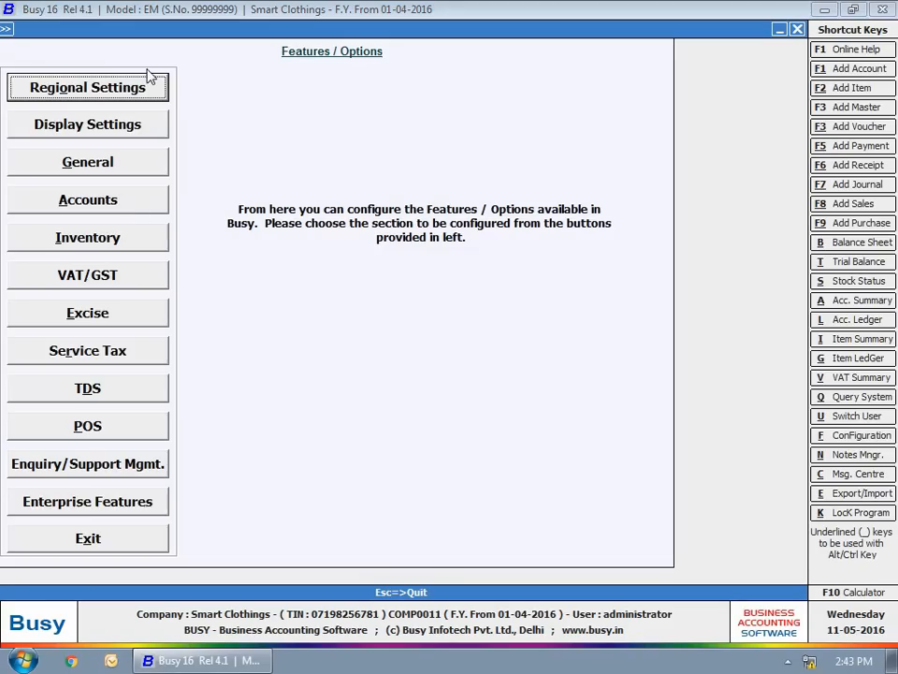
left_click(86, 501)
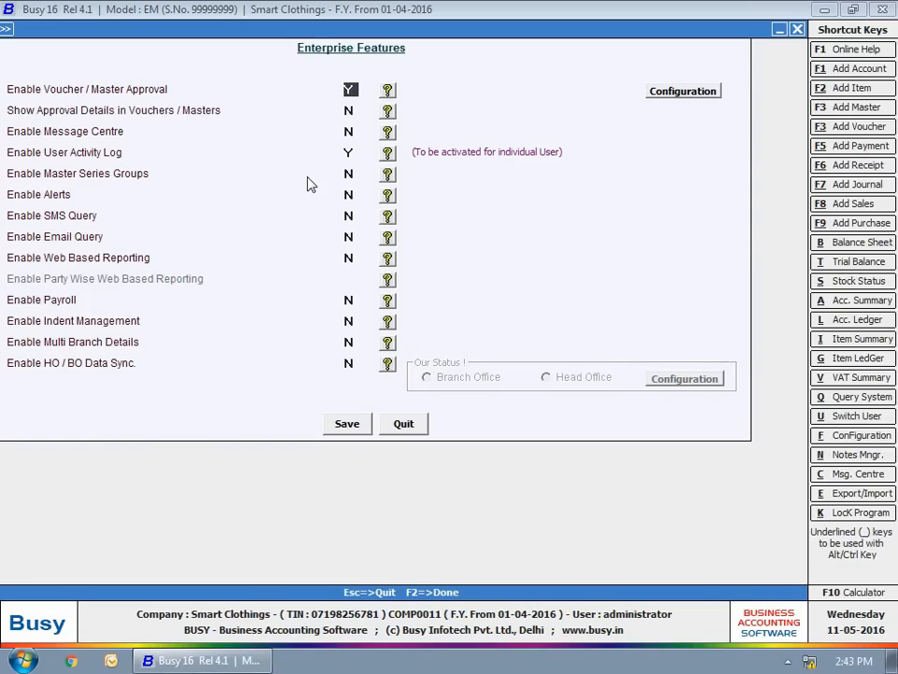
mouse_move(445, 127)
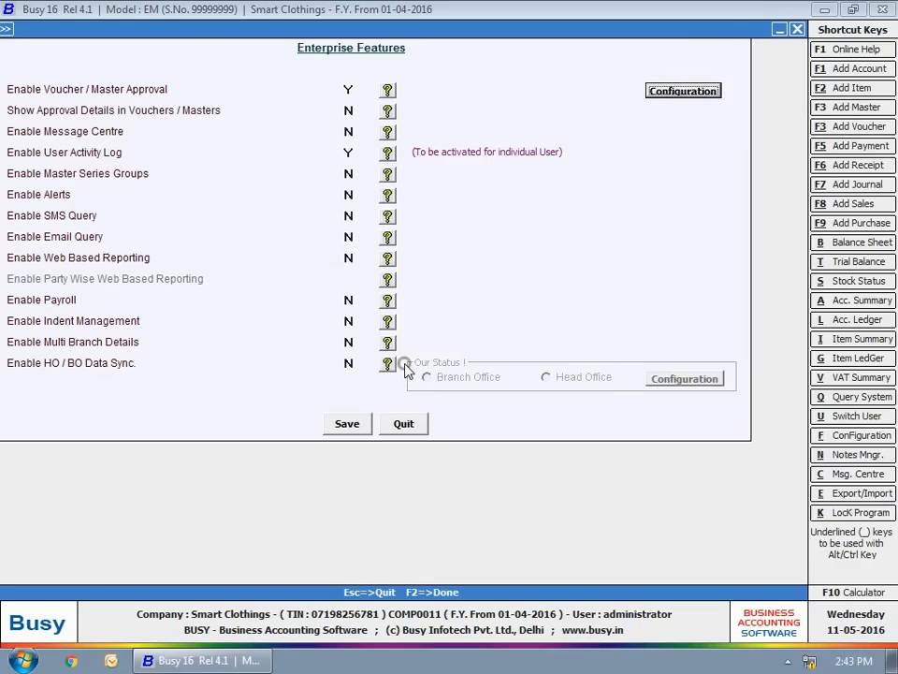
- Require Payment vouchers to be approved by administrator and Shalini, allowing unapproved posting, selective approval off
left_click(683, 90)
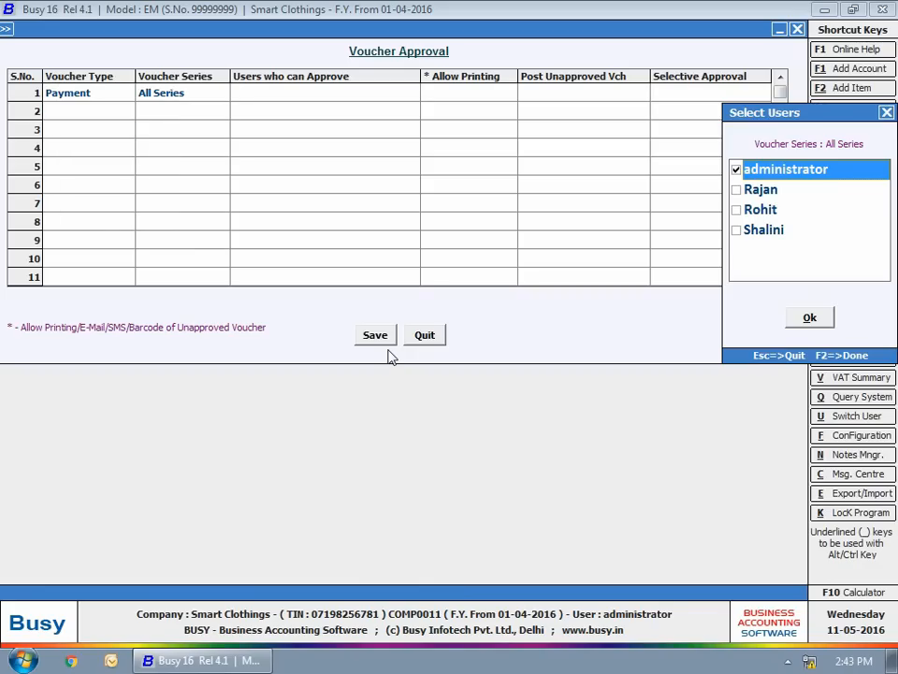
left_click(737, 230)
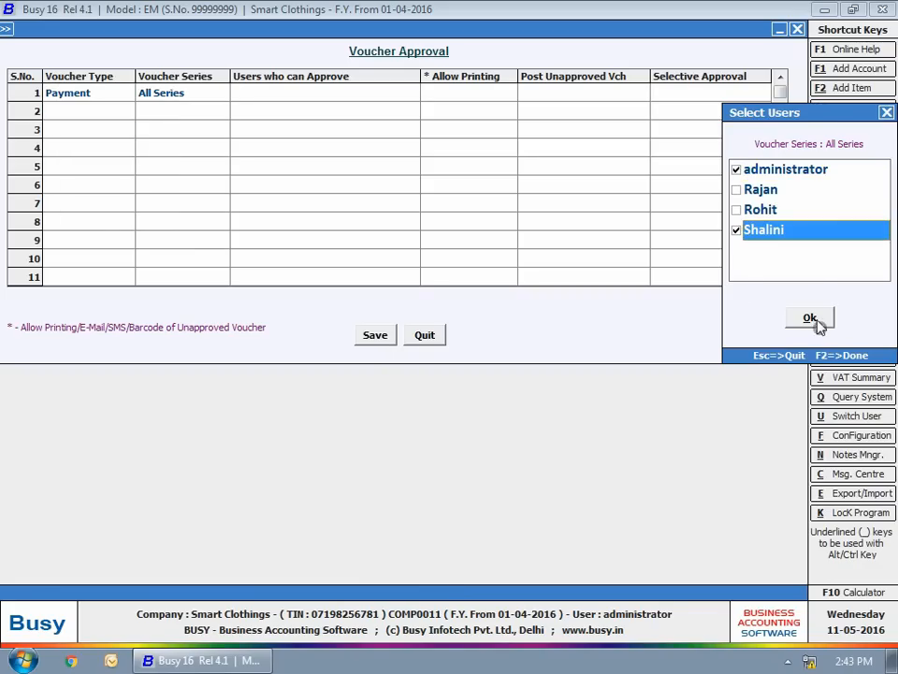
left_click(808, 318)
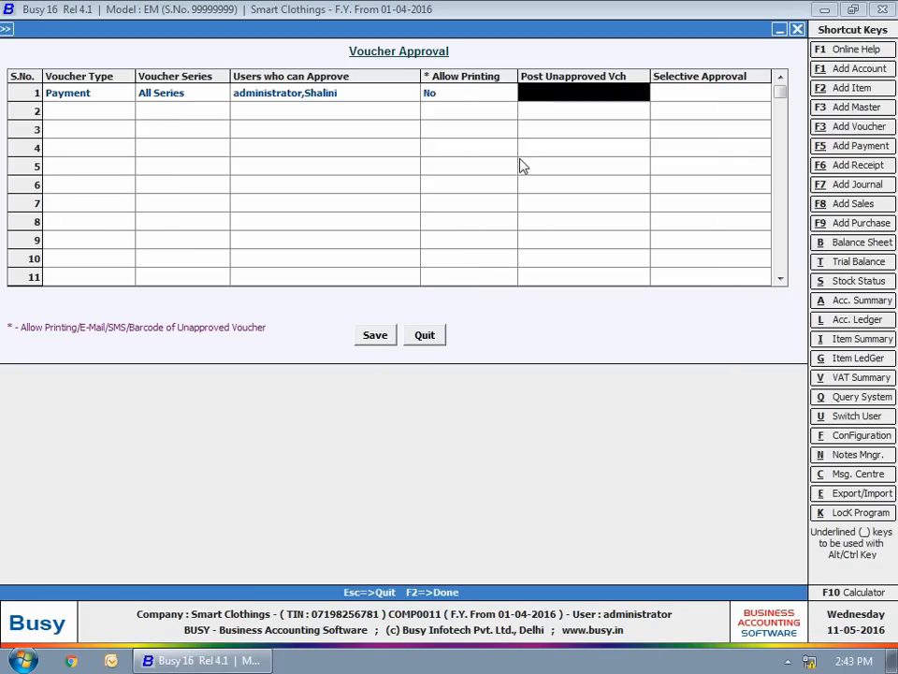
left_click(582, 92)
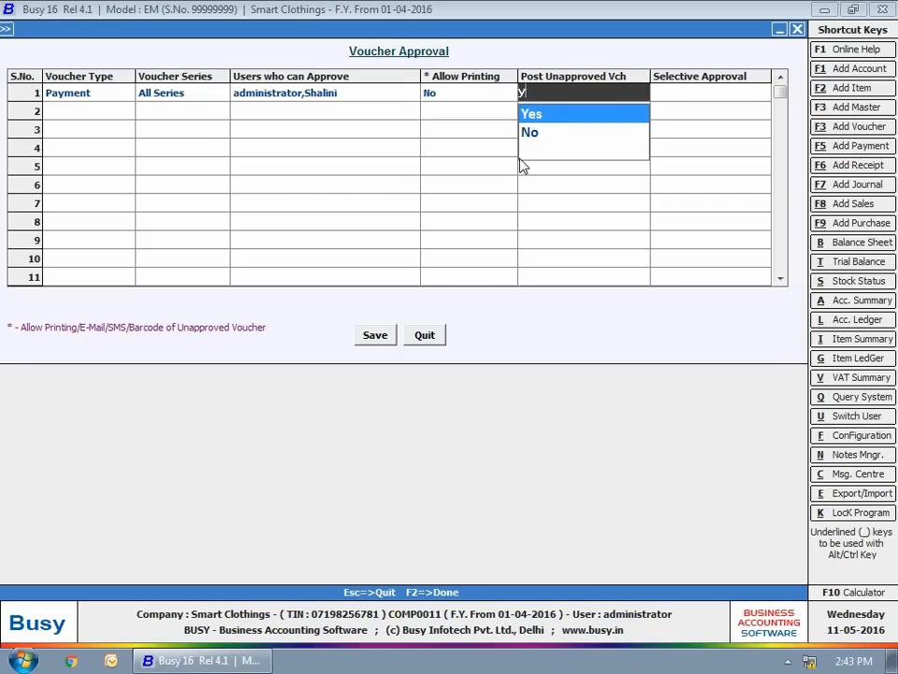
type("e")
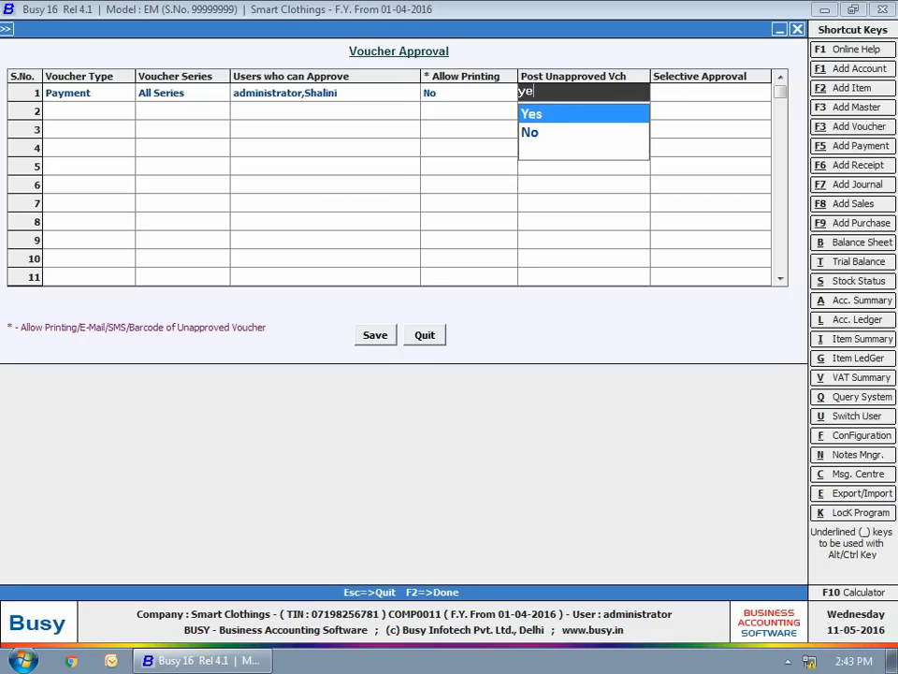
left_click(531, 112)
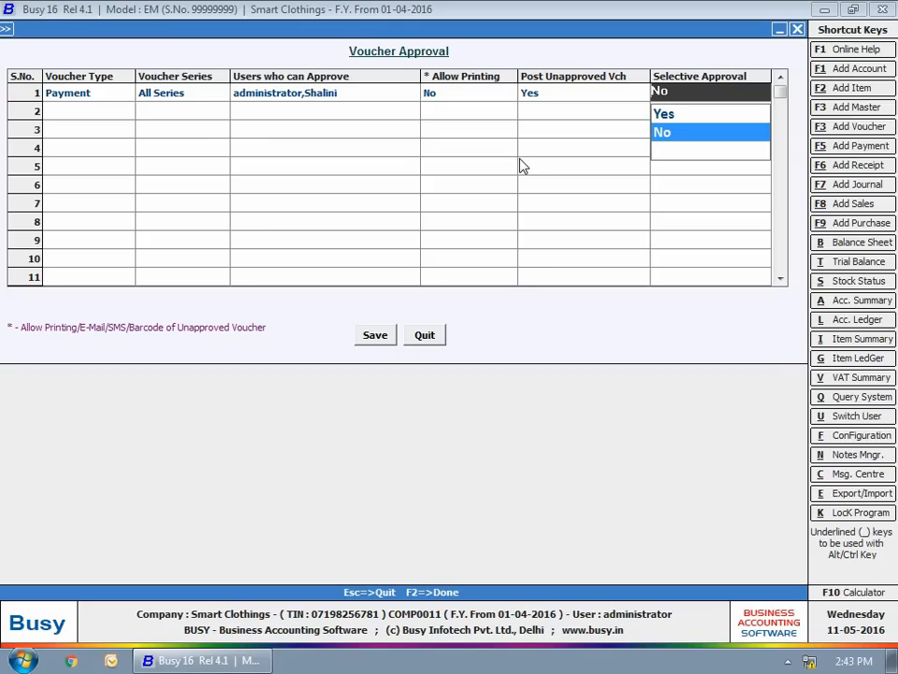
left_click(662, 131)
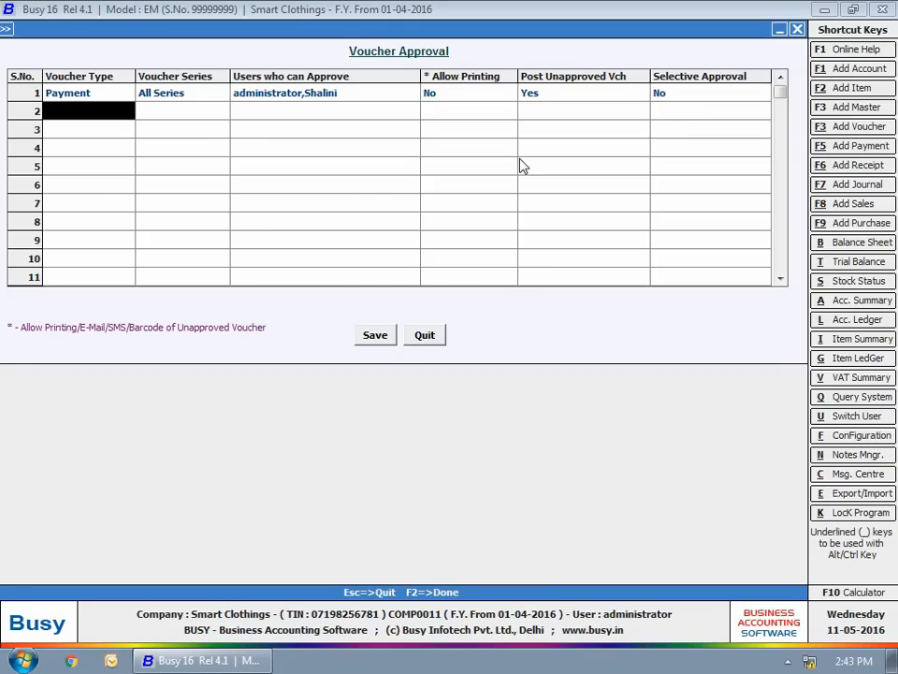
- Add a Purchase voucher approval row, disallow posting unapproved vouchers and turn selective approval on
left_click(88, 111)
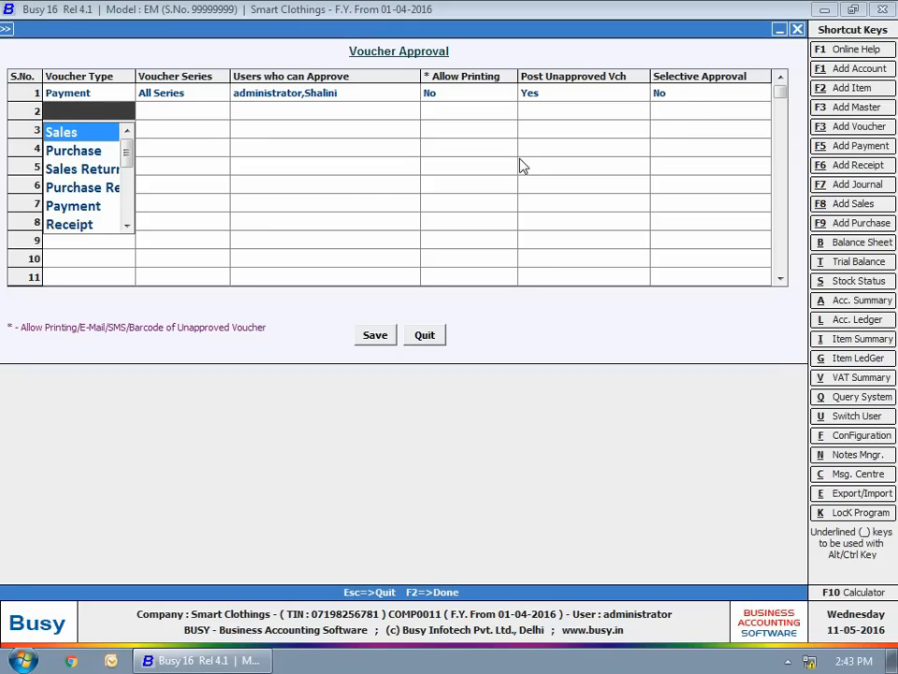
left_click(73, 150)
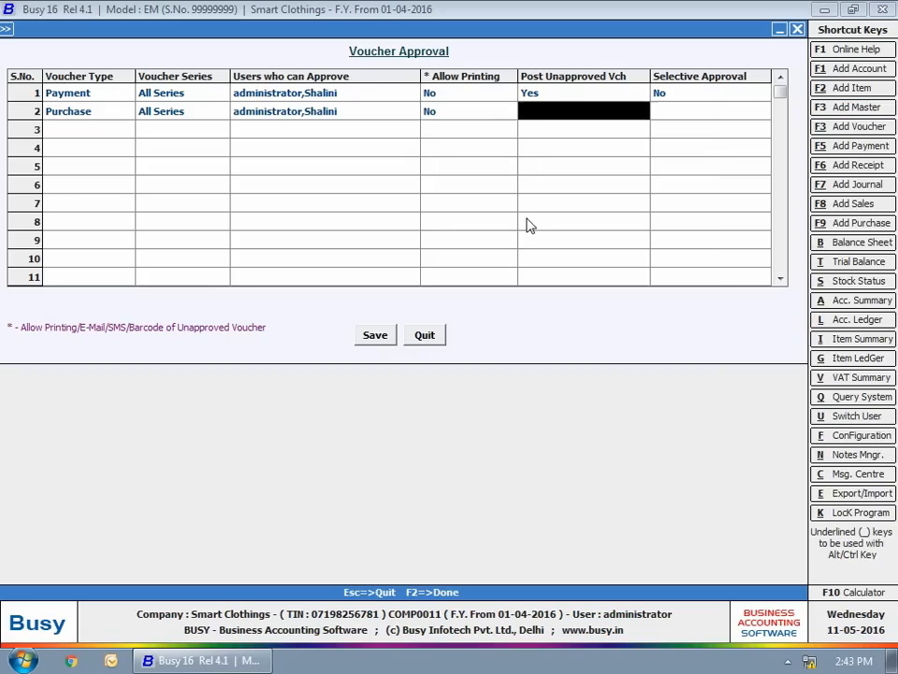
left_click(711, 110)
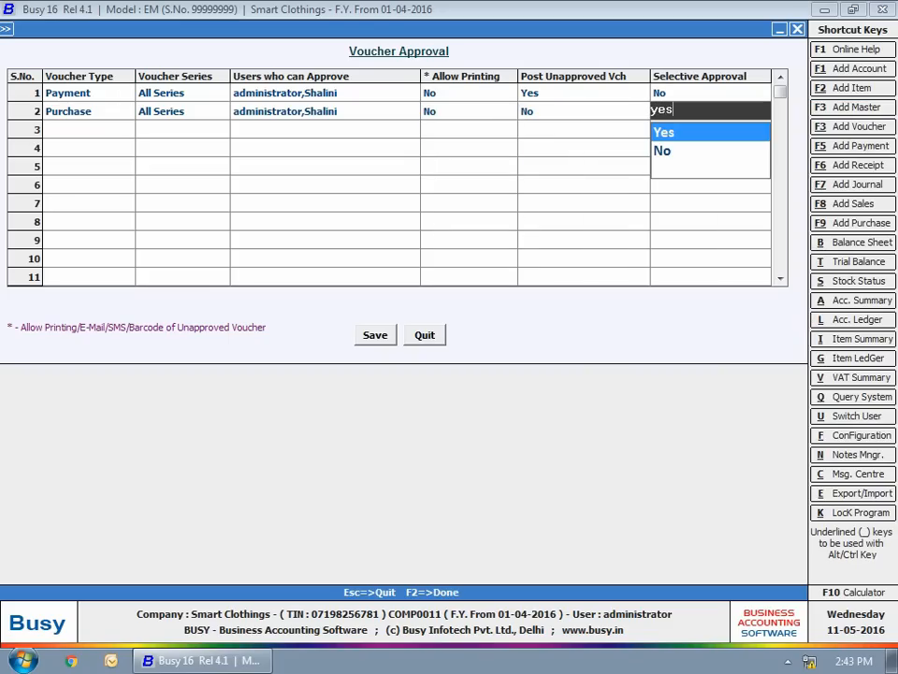
left_click(662, 131)
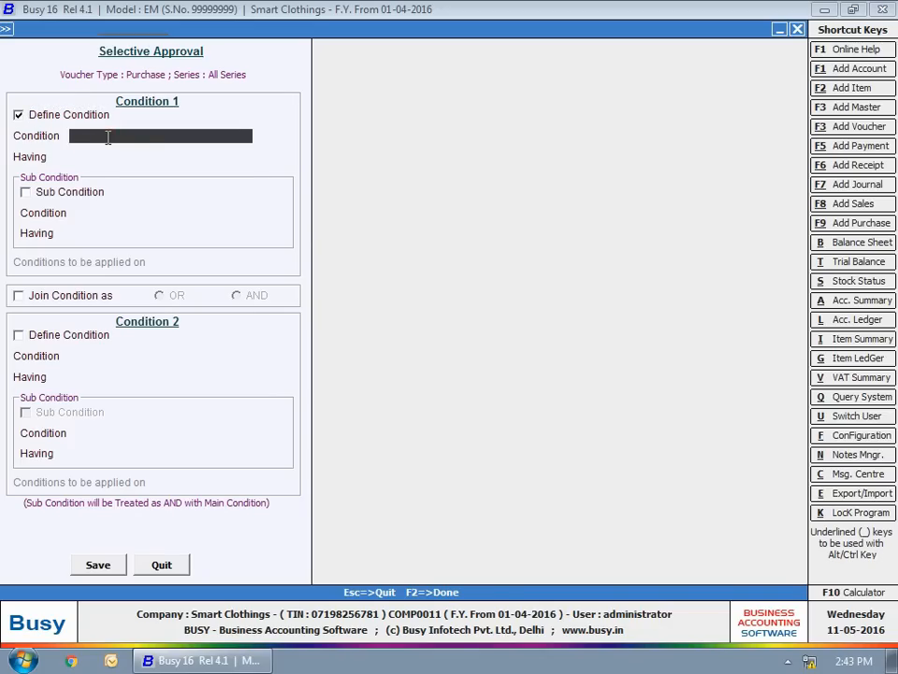
- Set the Purchase approval condition to Total Value 10000 and leave the Features / Options screen
type("Total Value")
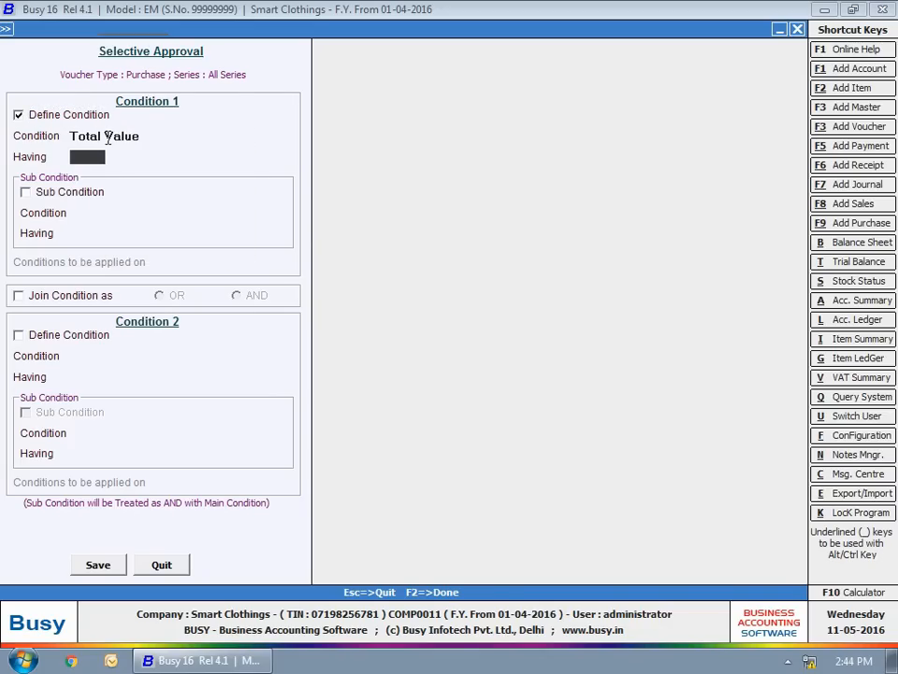
type("10000")
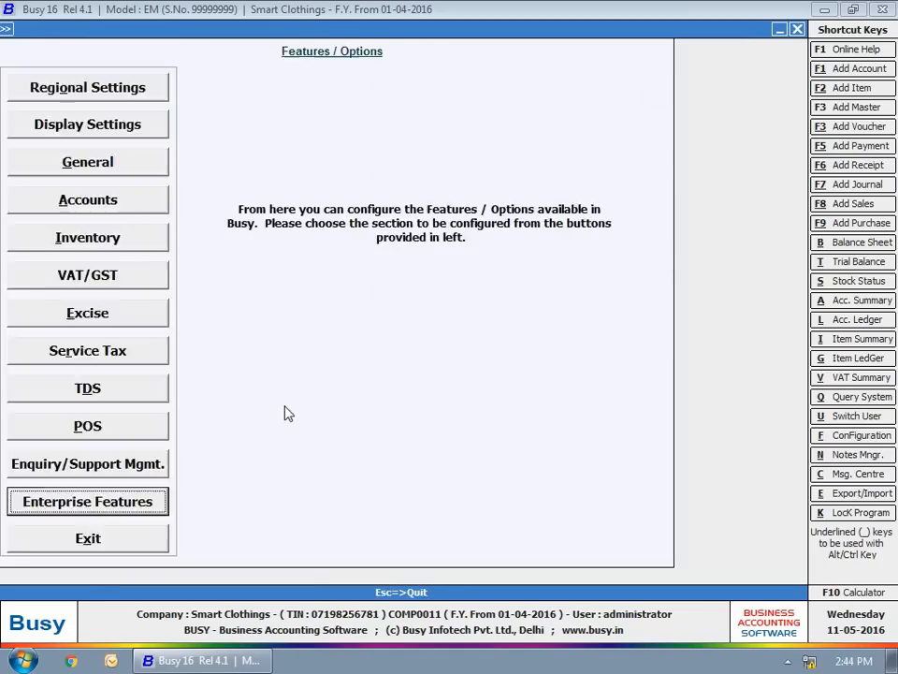
left_click(49, 28)
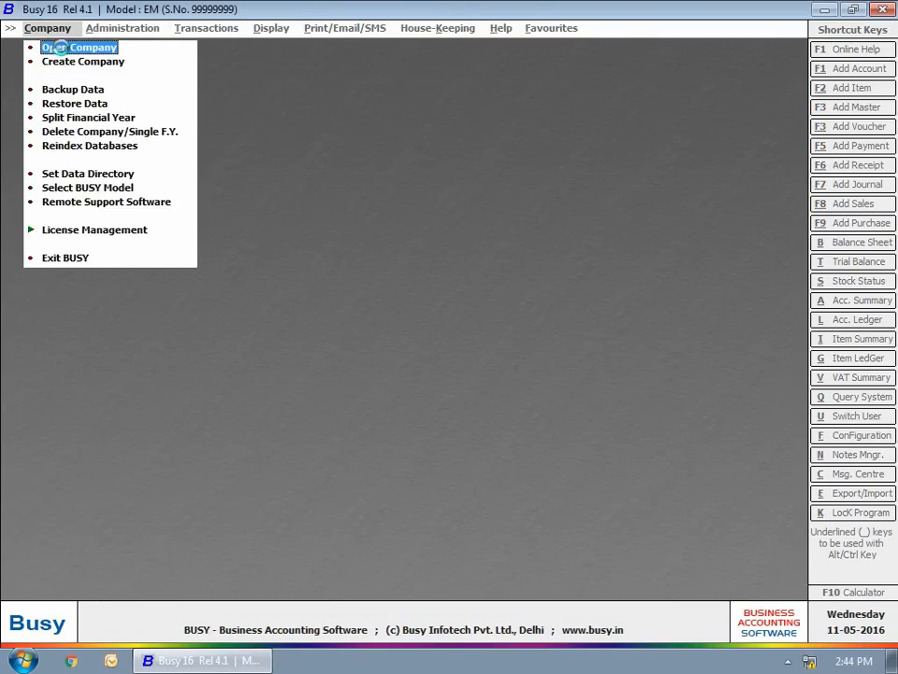
- Reopen the company as another user and save a Payment voucher debiting Anubha Enterprises 10,000
left_click(78, 47)
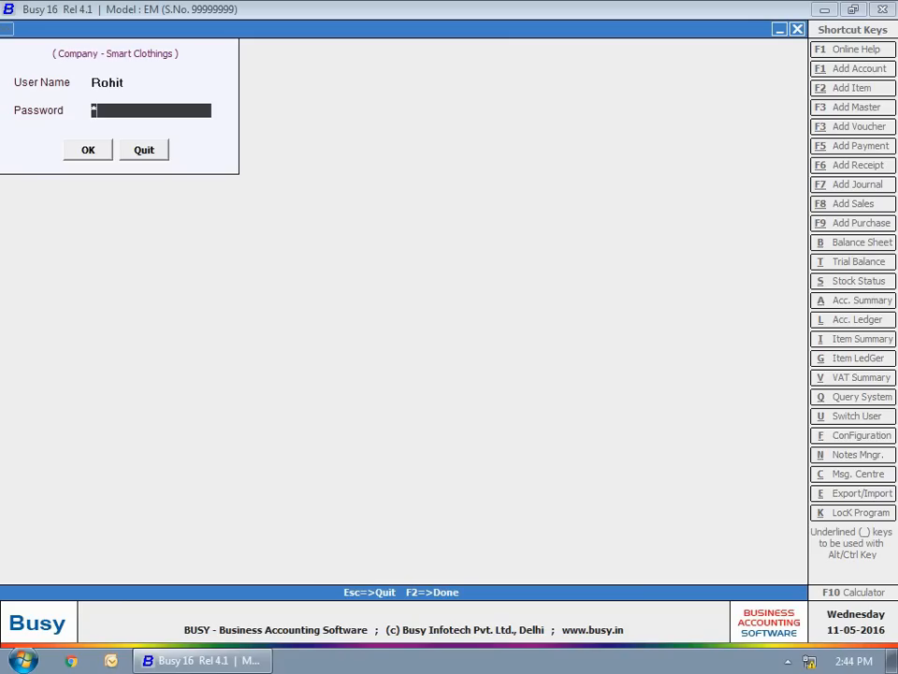
left_click(206, 28)
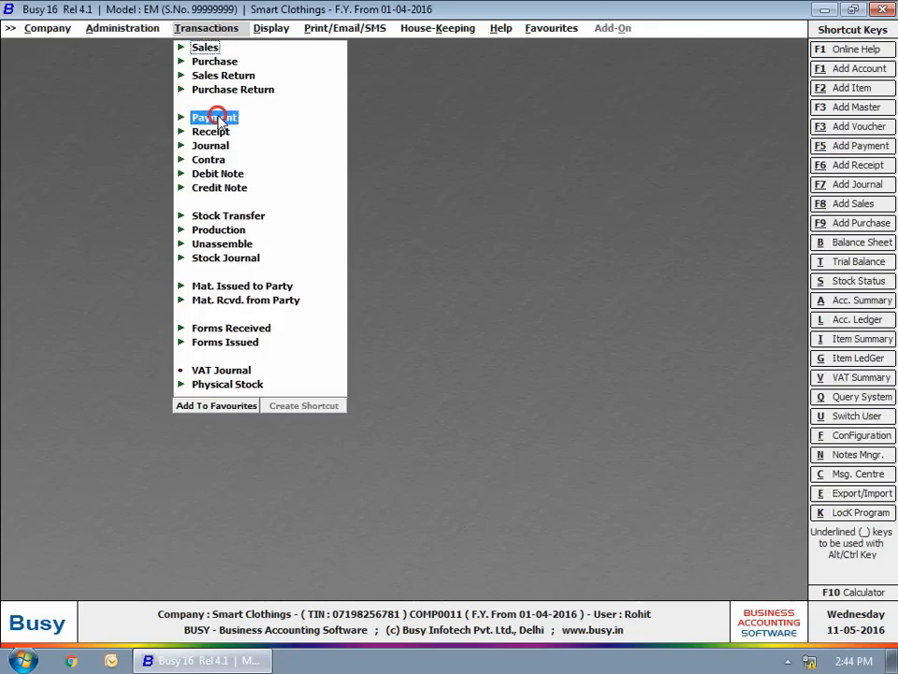
left_click(213, 116)
type("10")
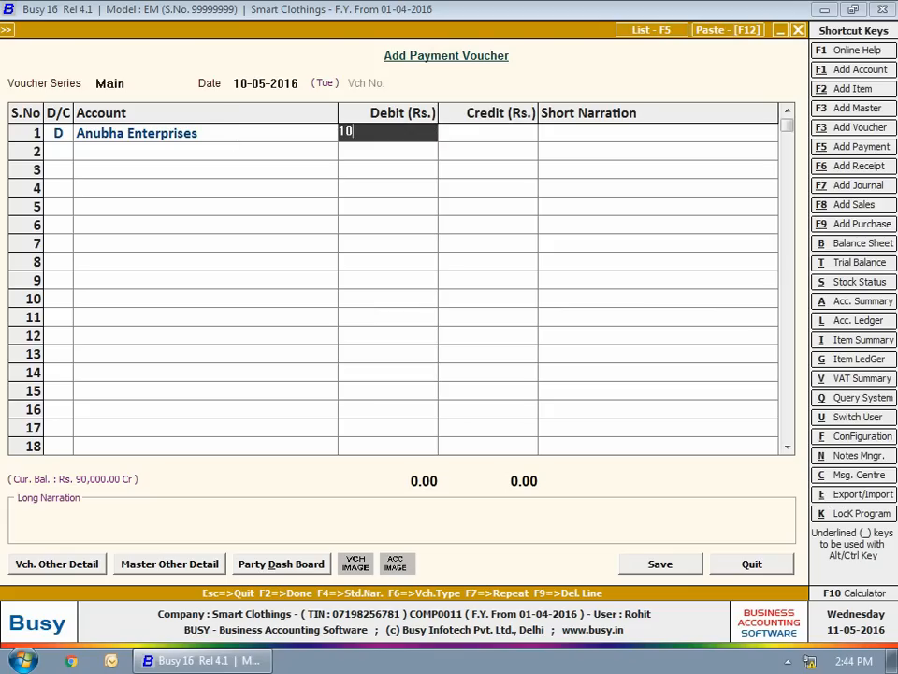
key("enter")
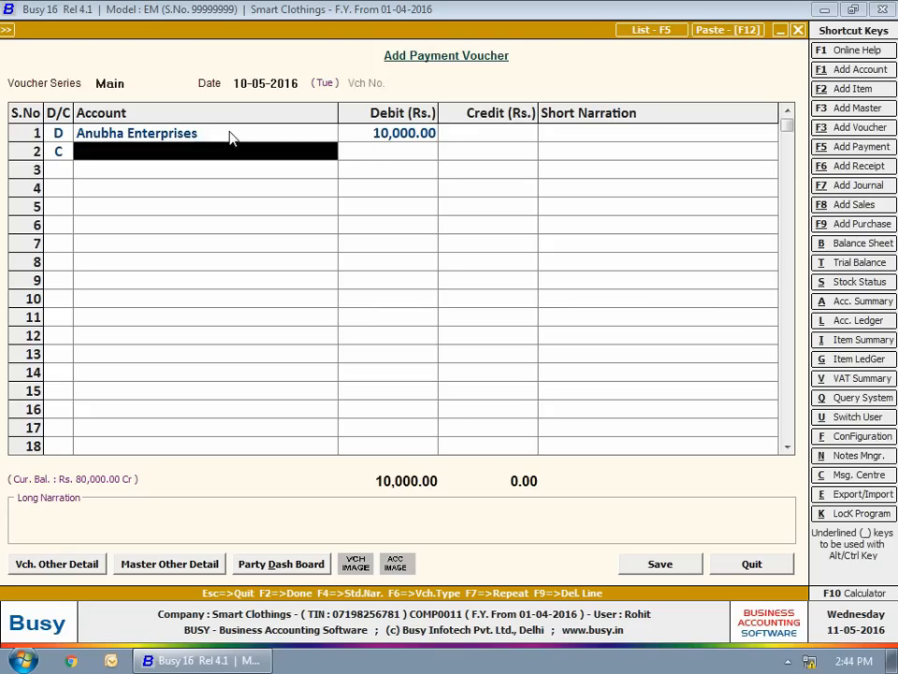
left_click(658, 564)
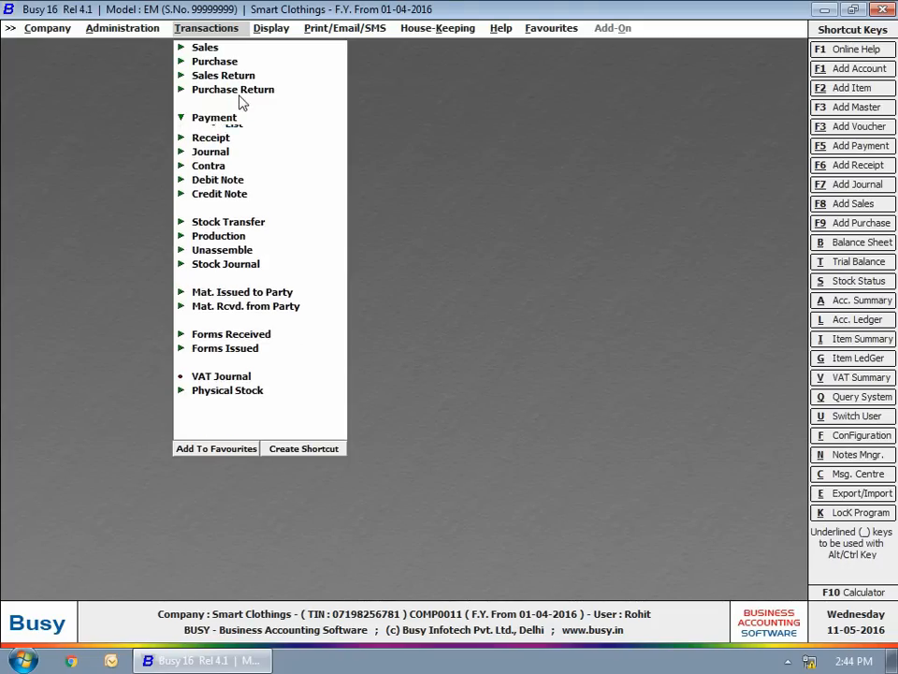
- Start a Purchase voucher from Yashika Enterprises with the SHIRTS item, then begin switching to user Shalini
left_click(213, 60)
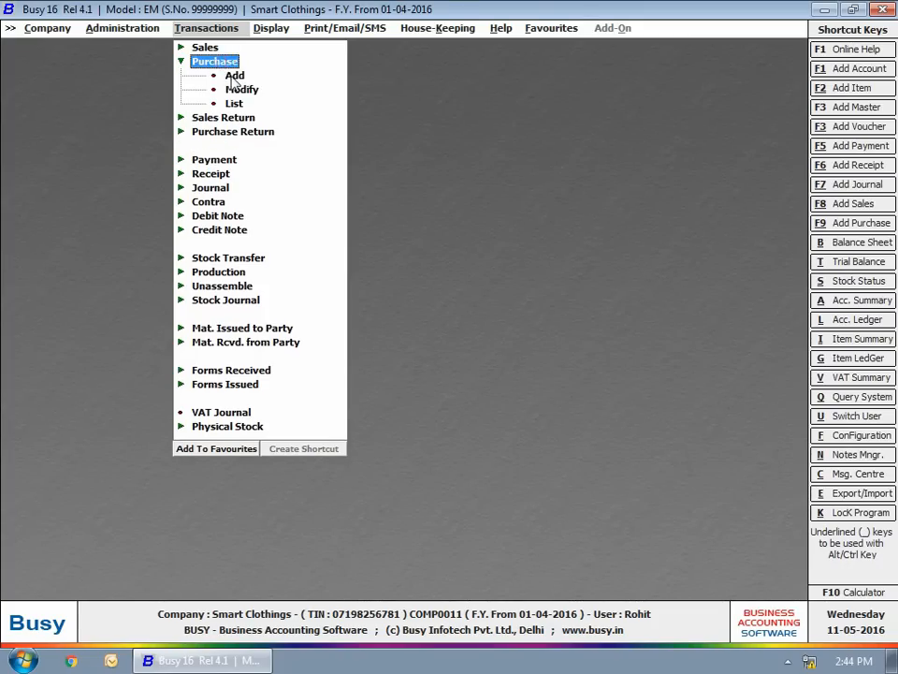
left_click(236, 75)
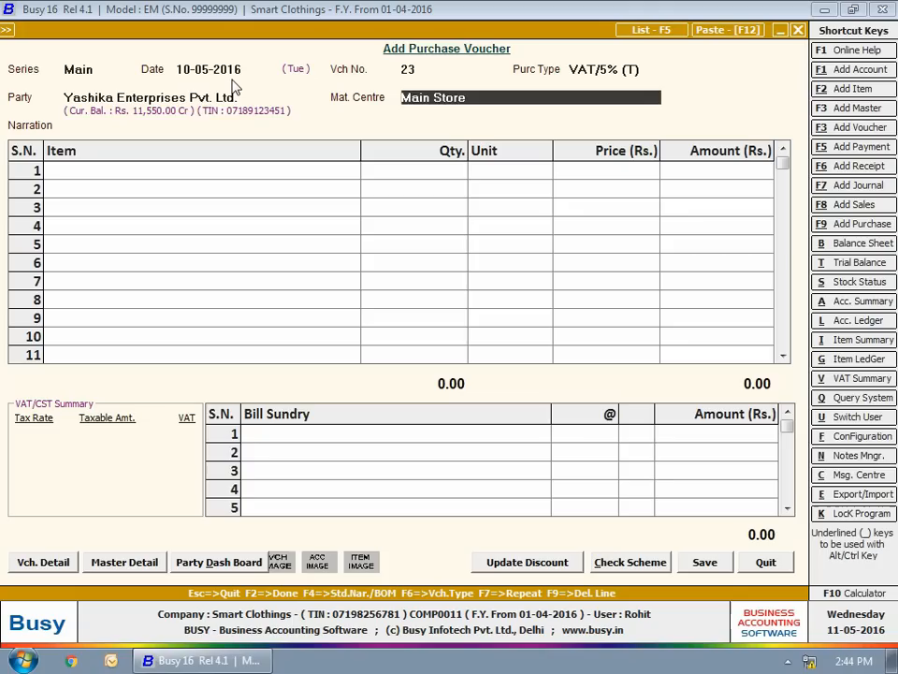
type("shirts")
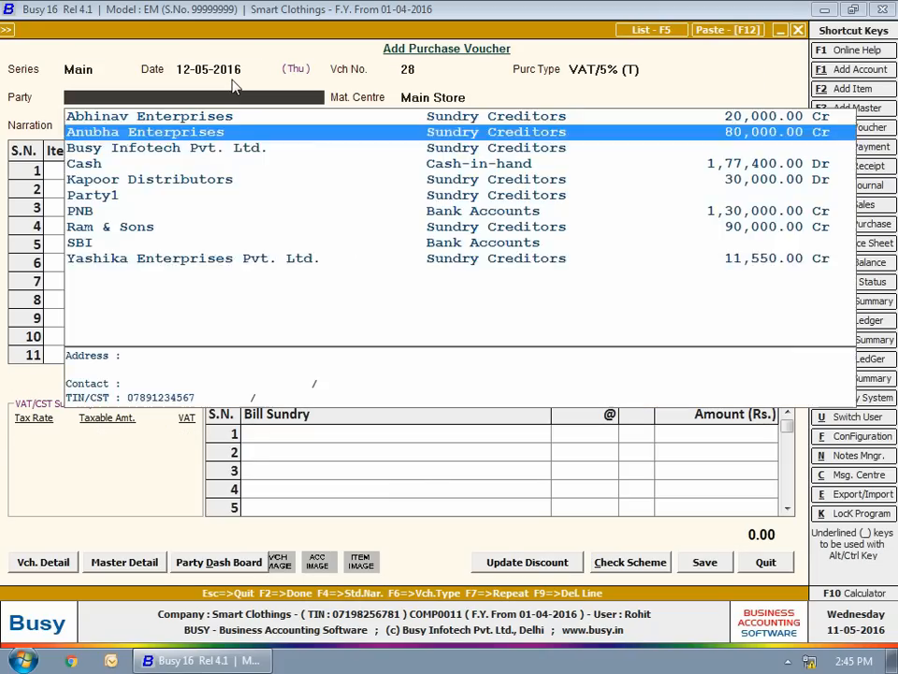
type("sh")
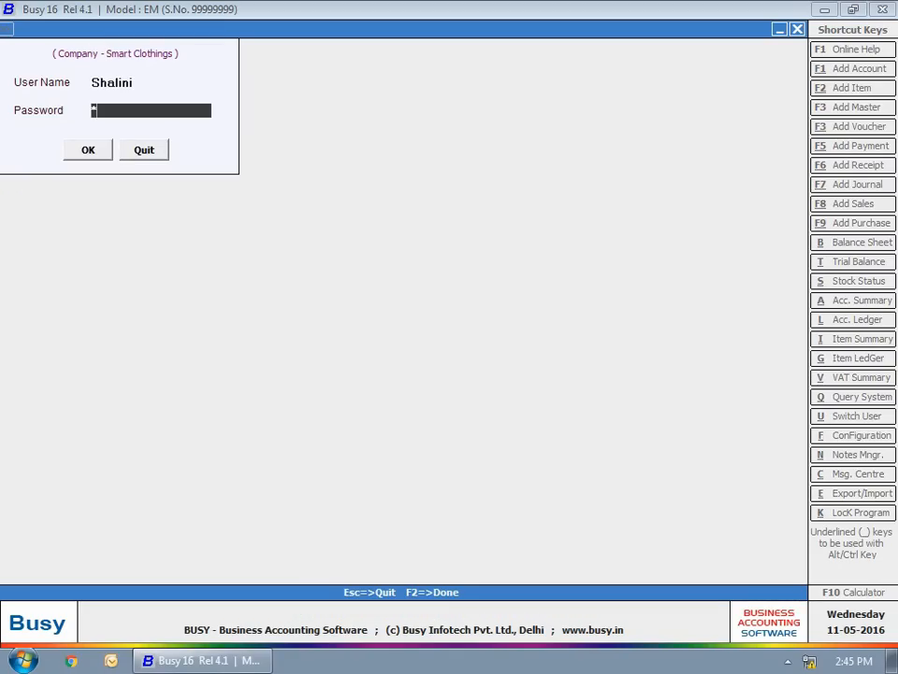
- Sign in as Shalini and list the vouchers awaiting approval for the default type and date range
left_click(88, 150)
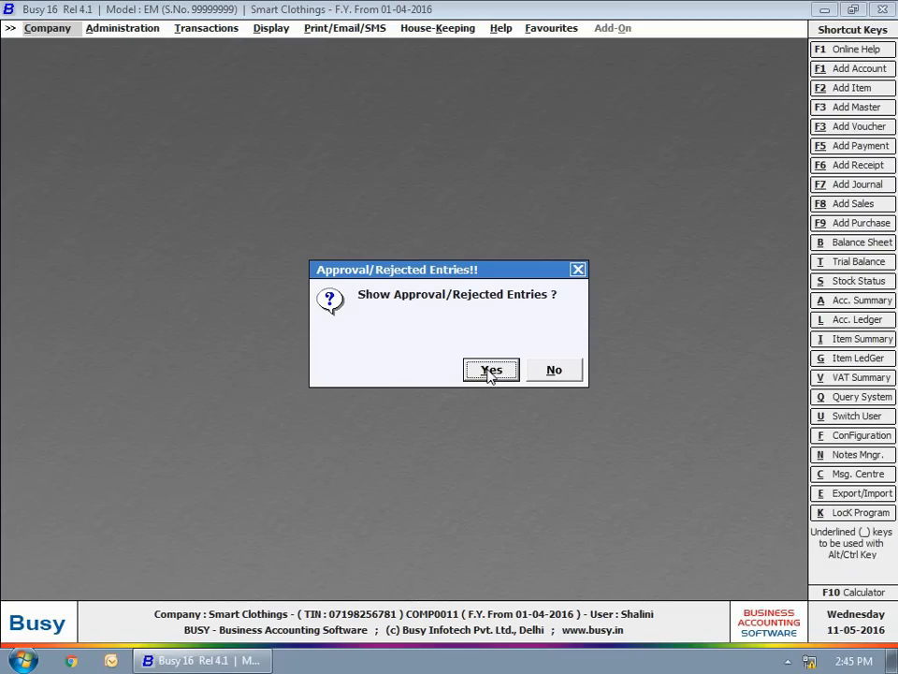
left_click(491, 371)
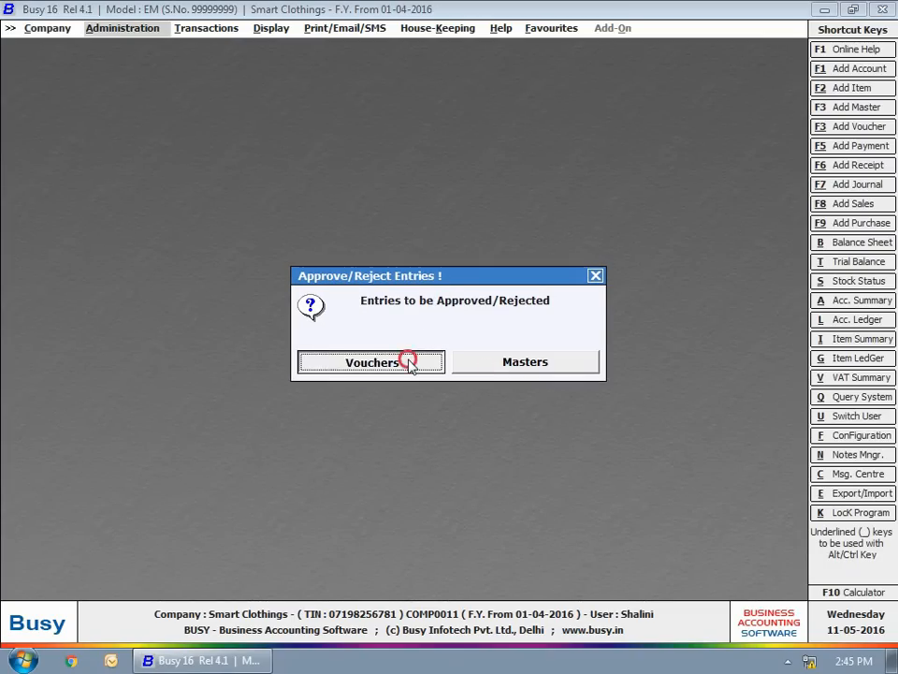
left_click(371, 363)
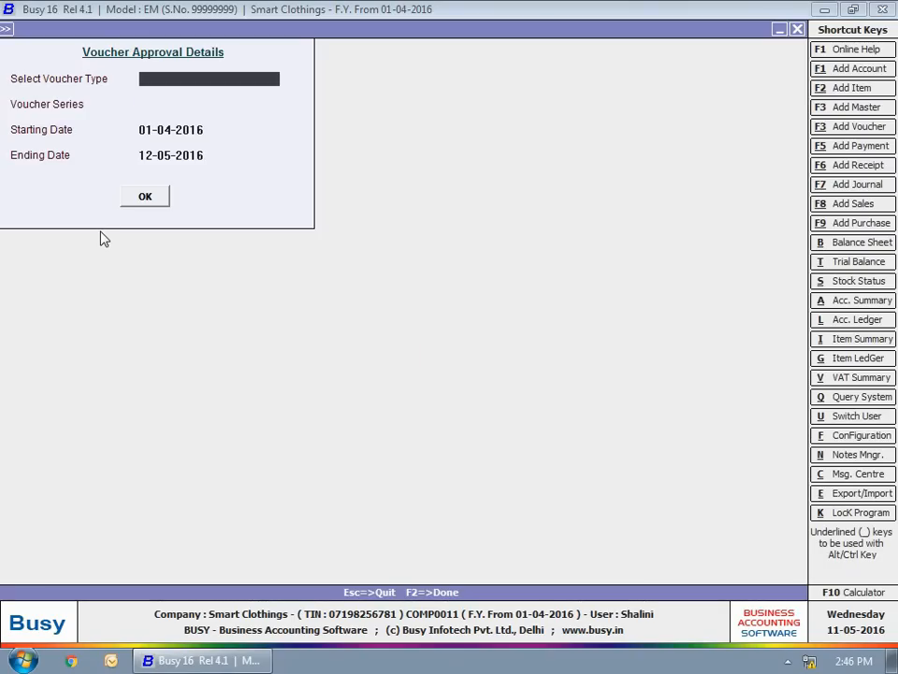
left_click(144, 197)
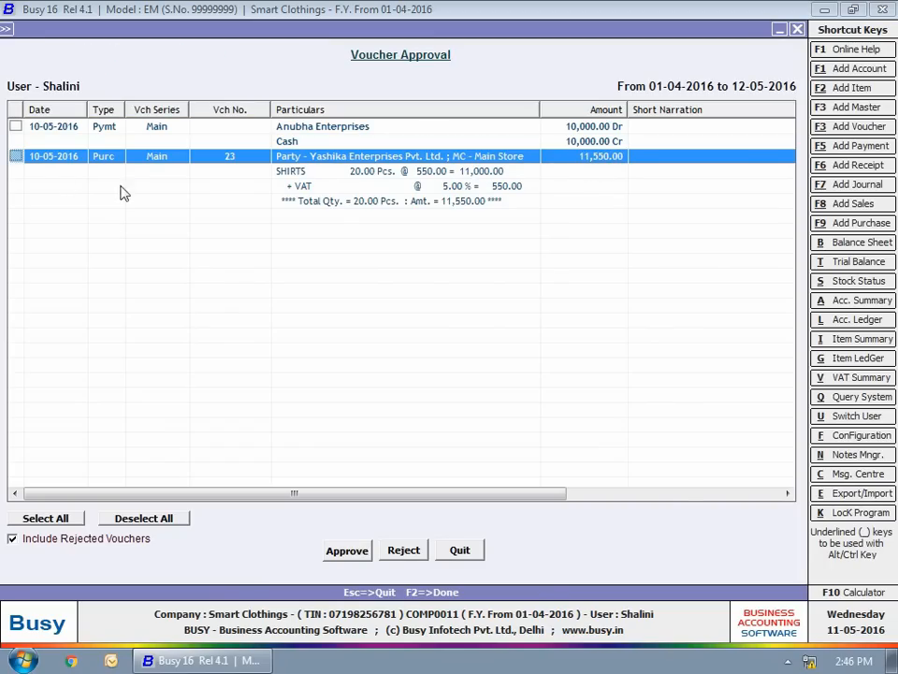
- Select the Yashika Enterprises purchase voucher and mark it for approval
left_click(15, 157)
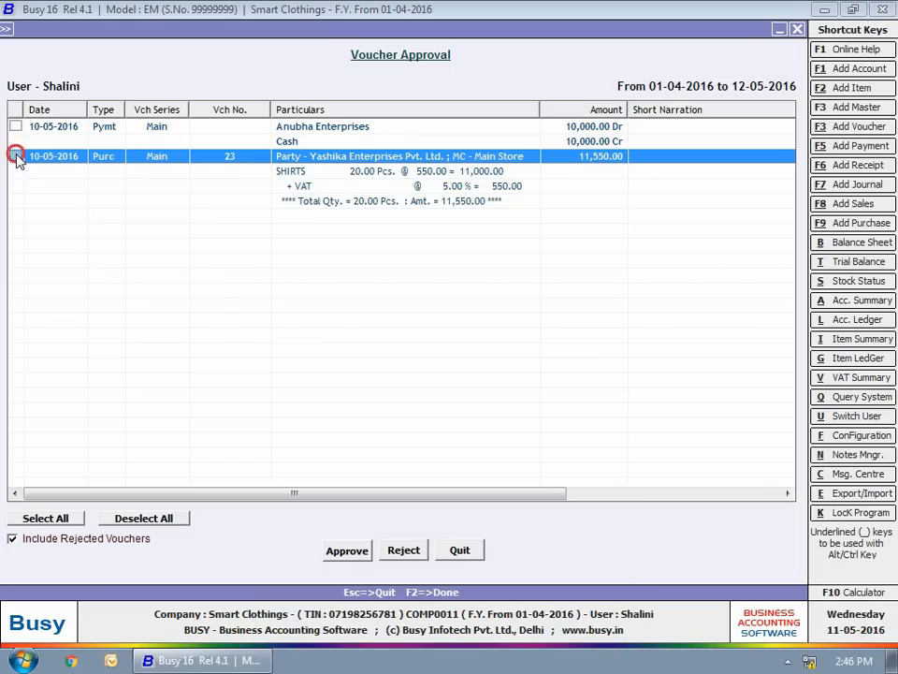
left_click(15, 155)
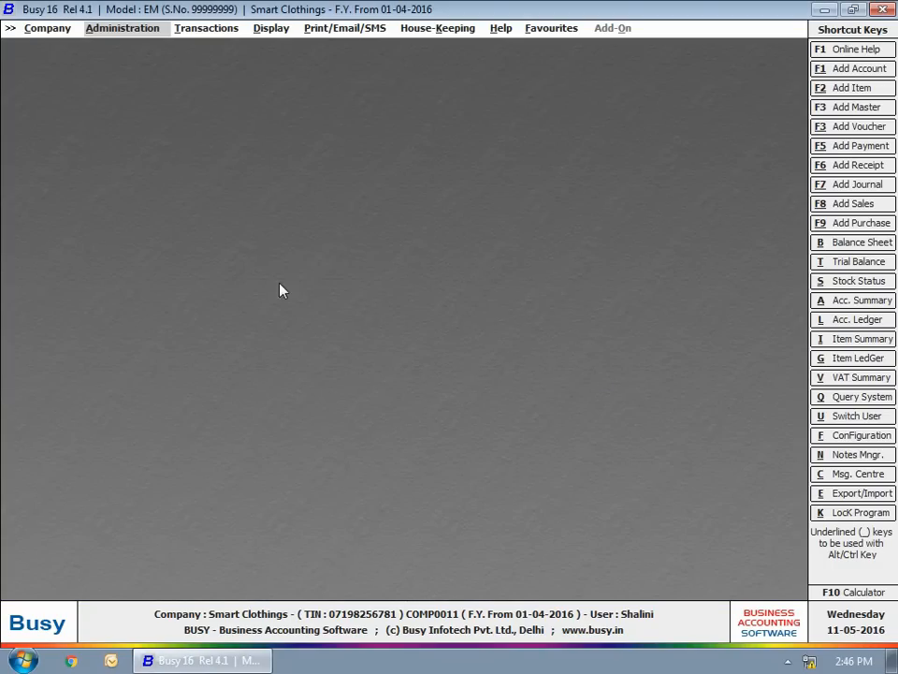
- Generate the Voucher/Master Approval Report listing vouchers to be approved
left_click(269, 28)
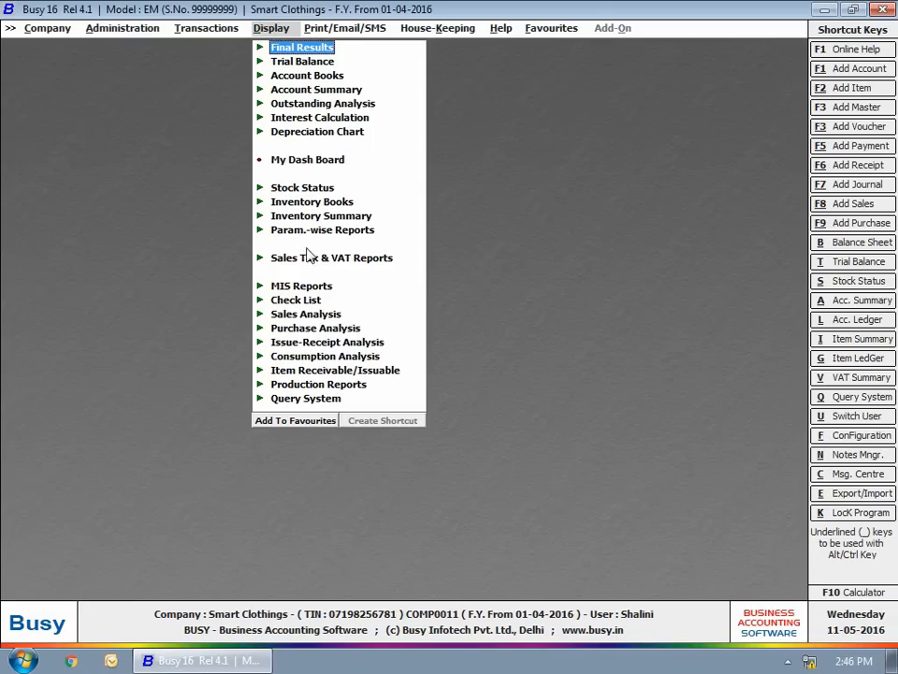
left_click(296, 299)
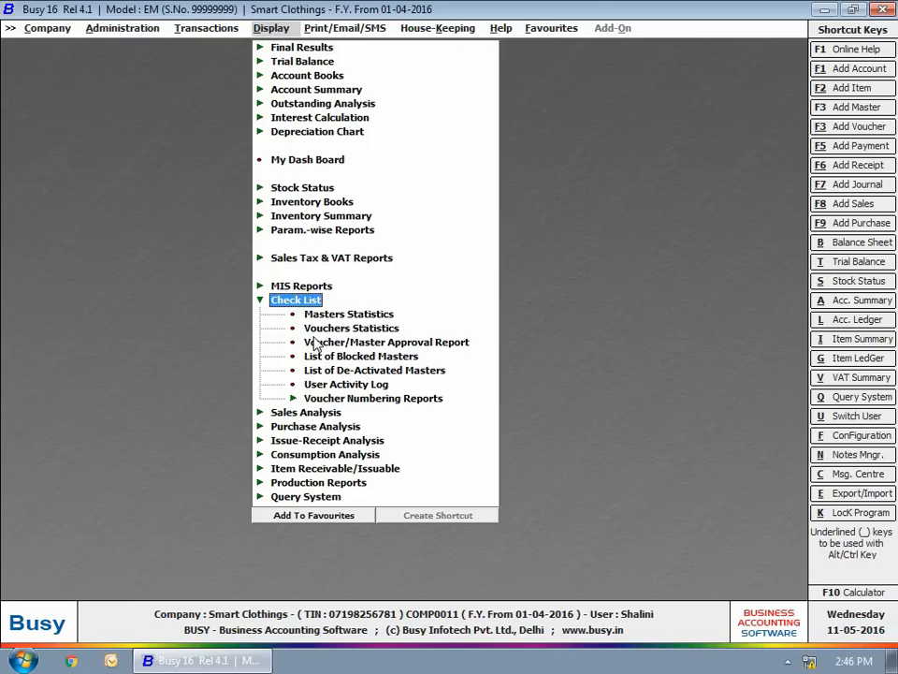
left_click(385, 341)
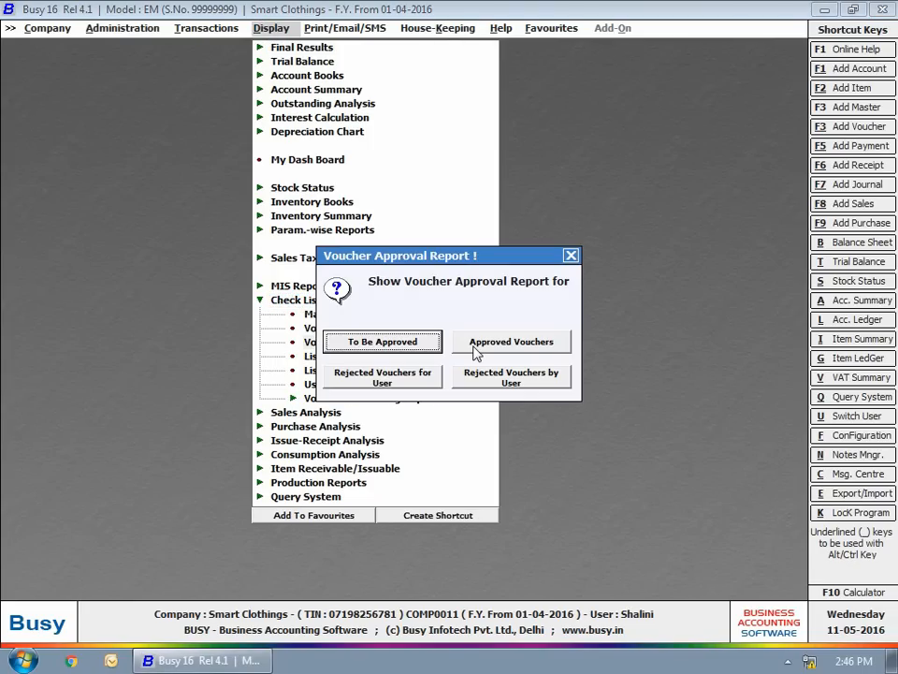
left_click(511, 341)
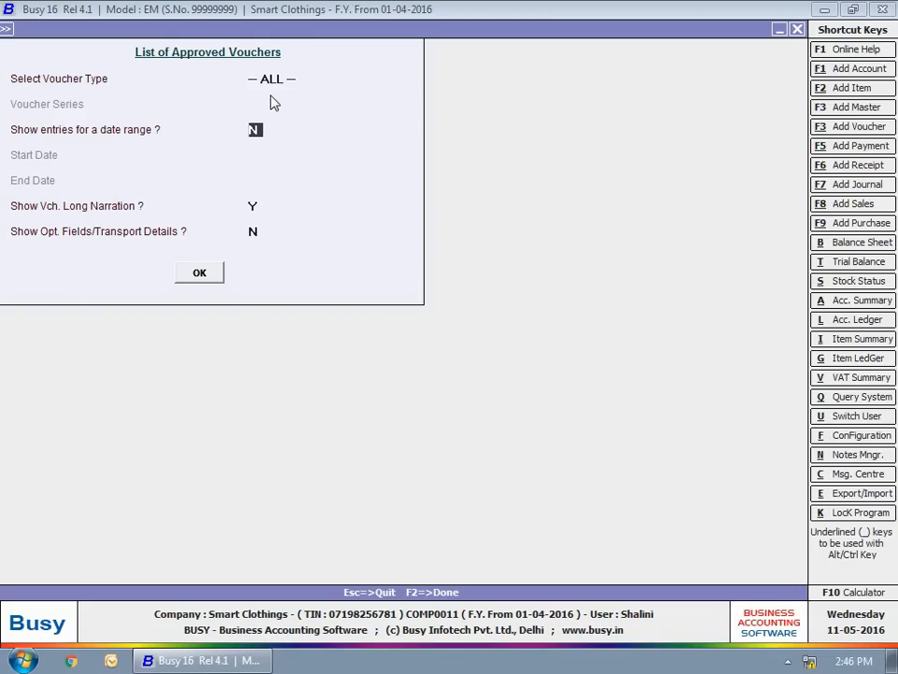
left_click(198, 273)
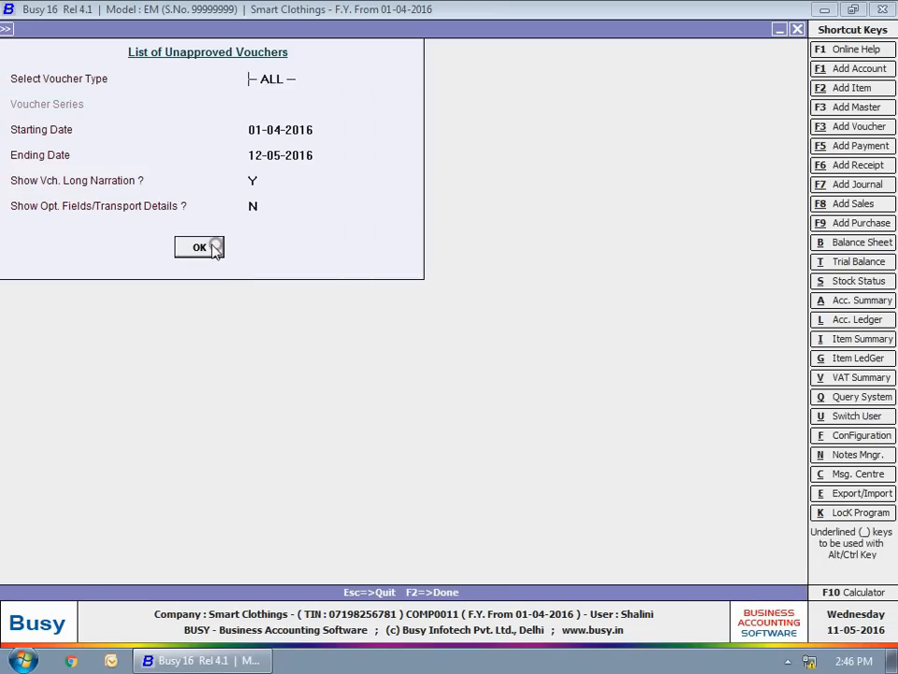
left_click(199, 247)
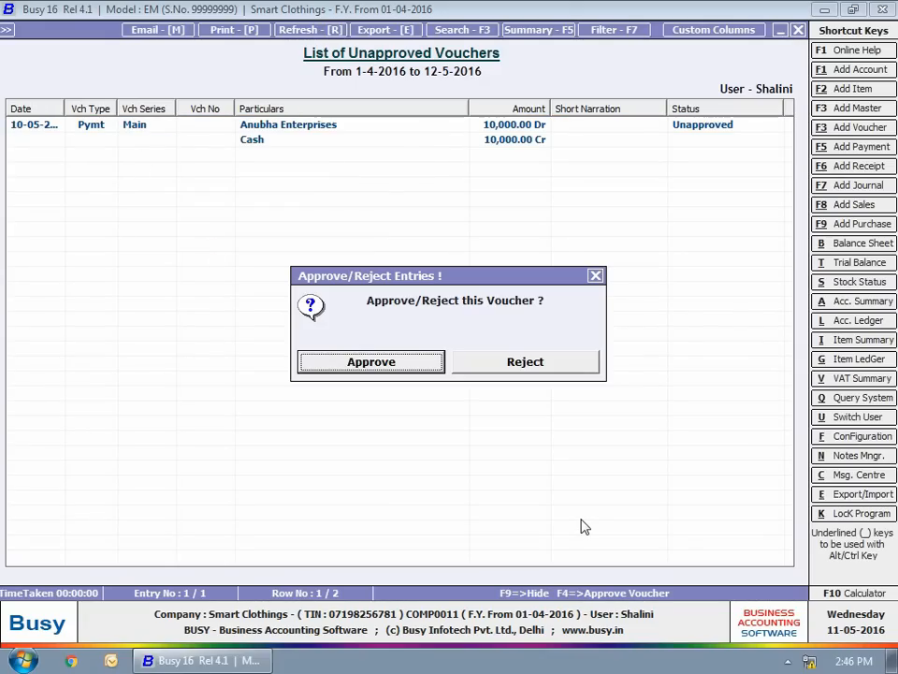
mouse_move(408, 363)
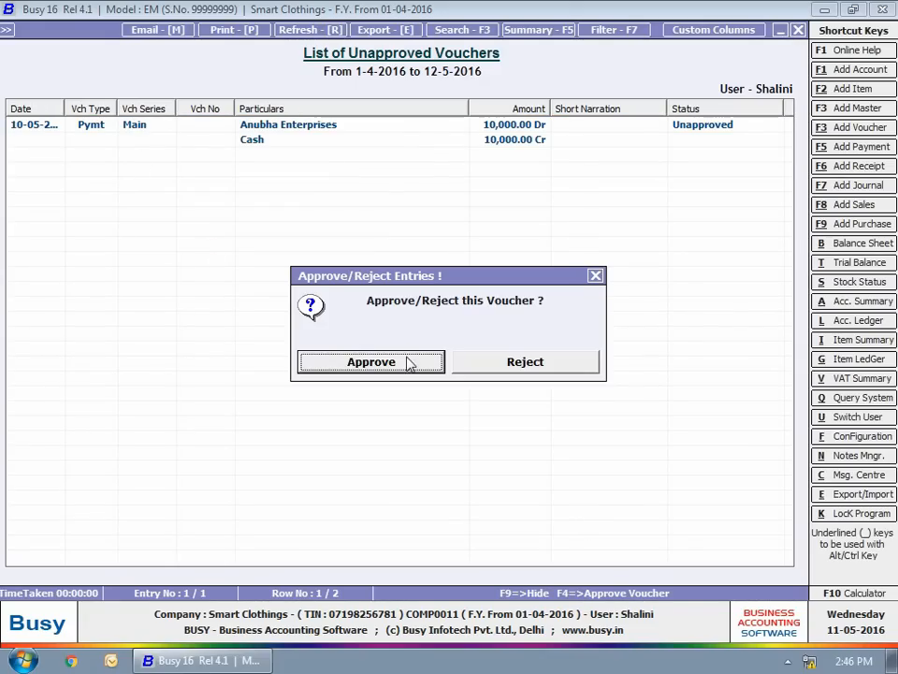
- Approve the Anubha Enterprises 10,000 Payment voucher and close the report
left_click(371, 361)
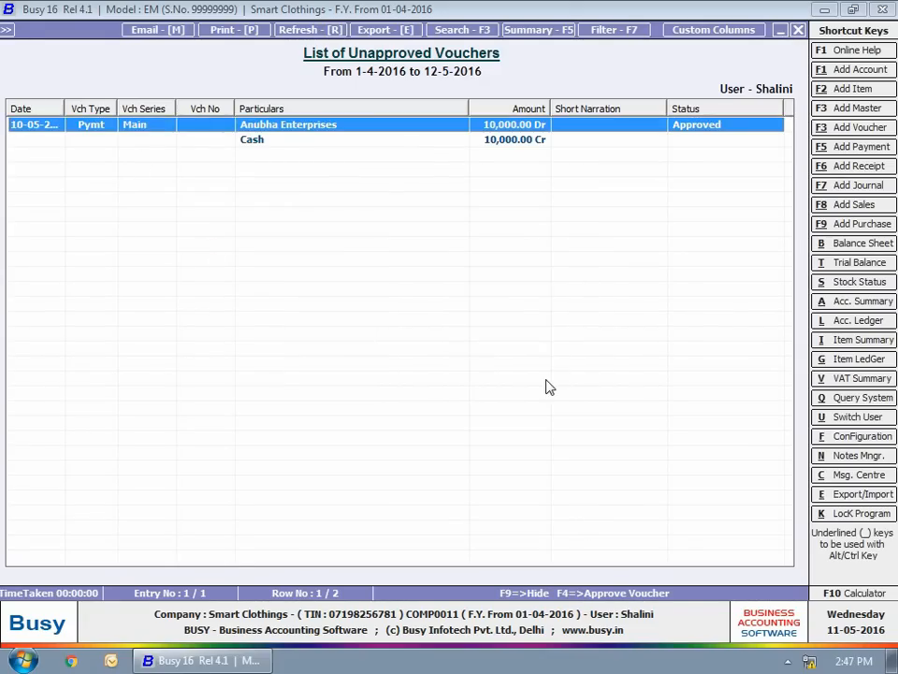
left_click(797, 30)
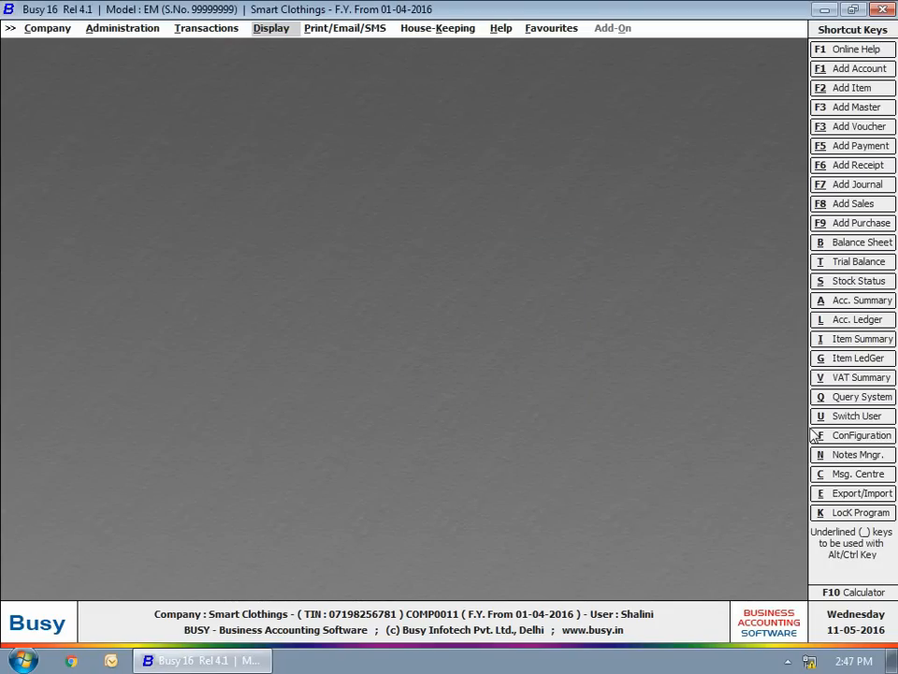